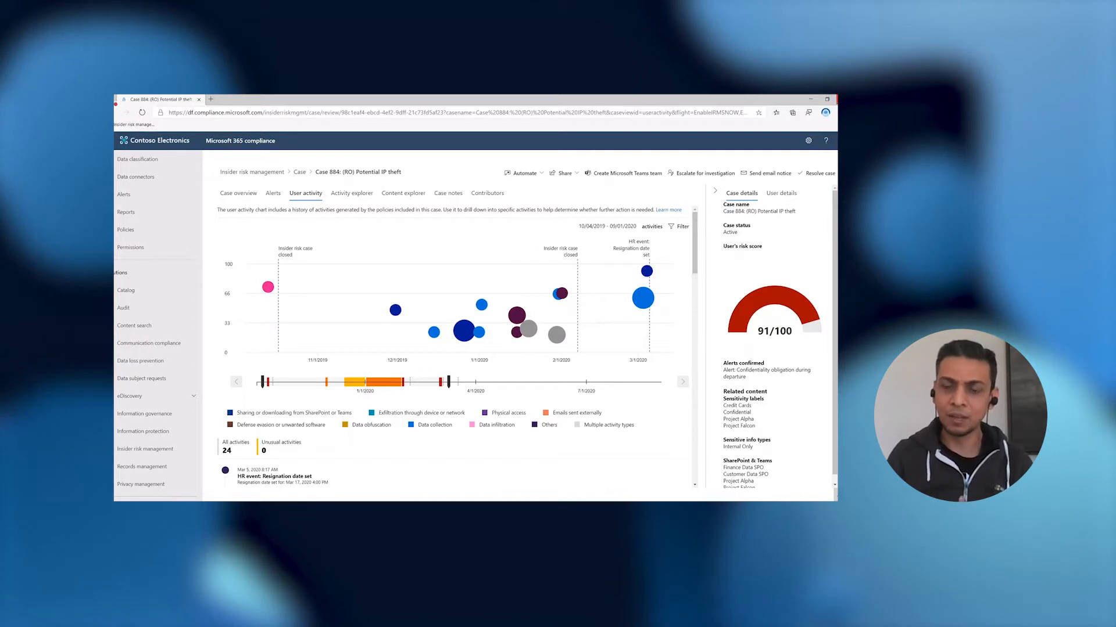
Open case 884's activity explorer, review the File created details, then close them
{"action": "left_click", "coordinate": [641, 298]}
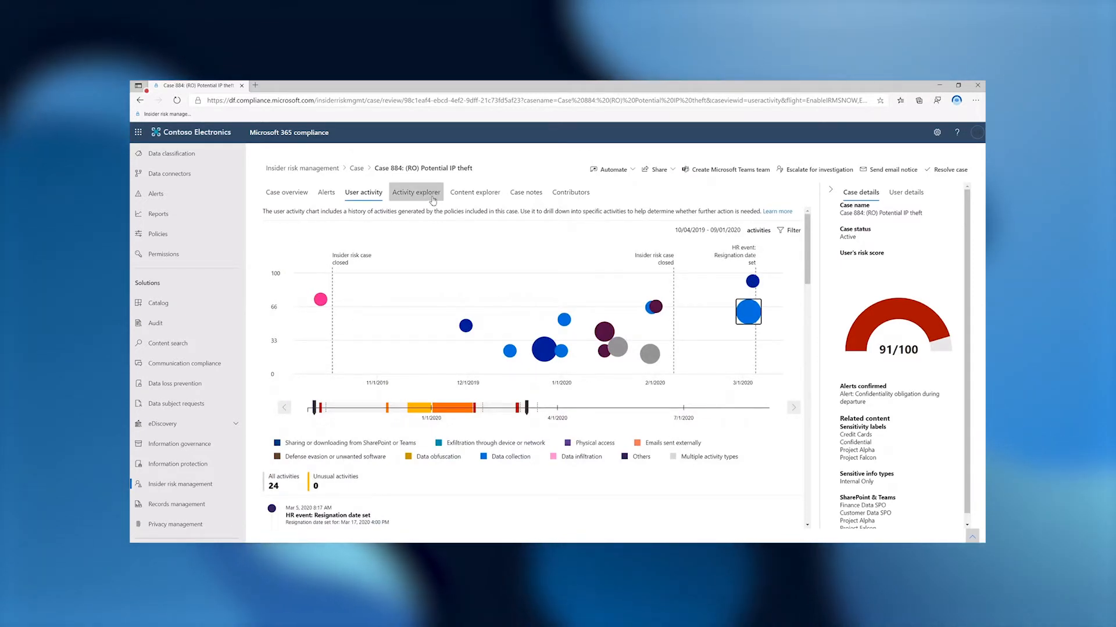
{"action": "left_click", "coordinate": [416, 193]}
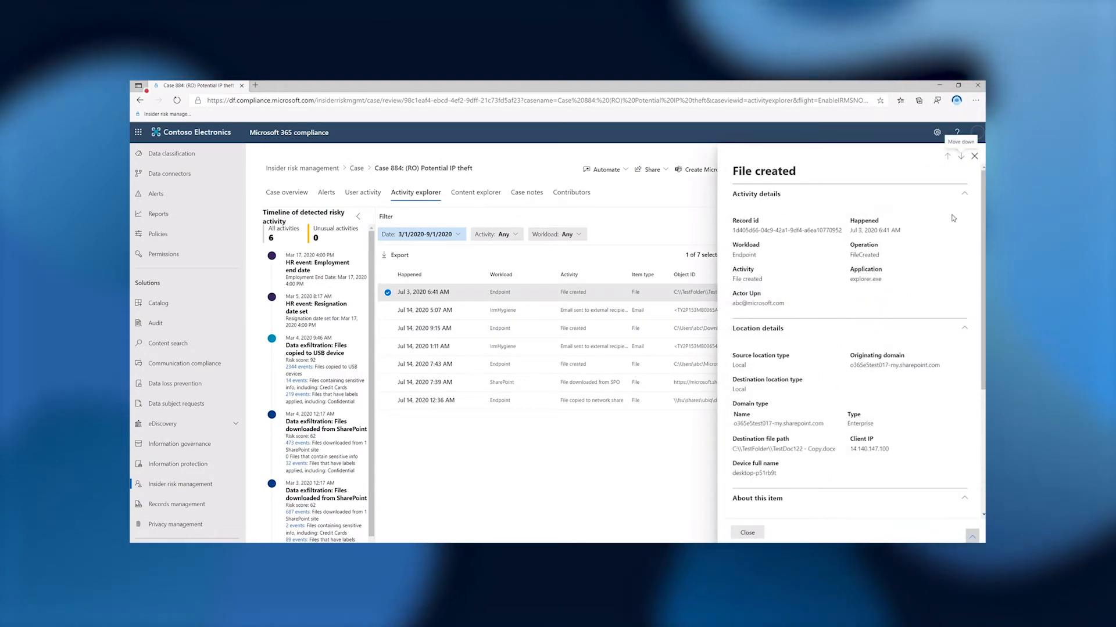
{"action": "left_click", "coordinate": [974, 156]}
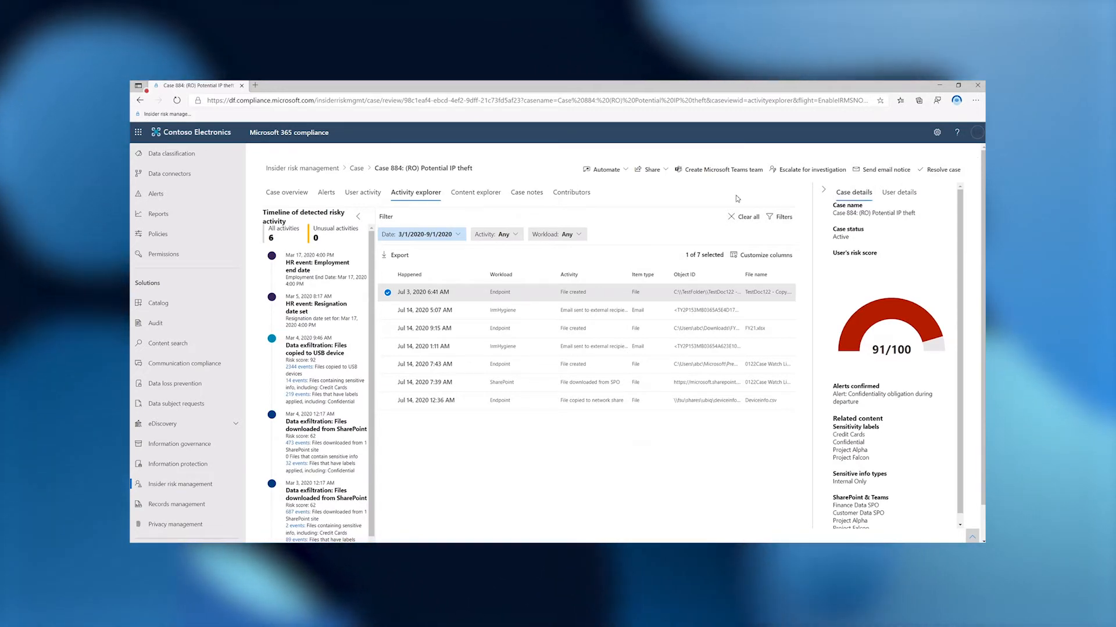
{"action": "mouse_move", "coordinate": [678, 193]}
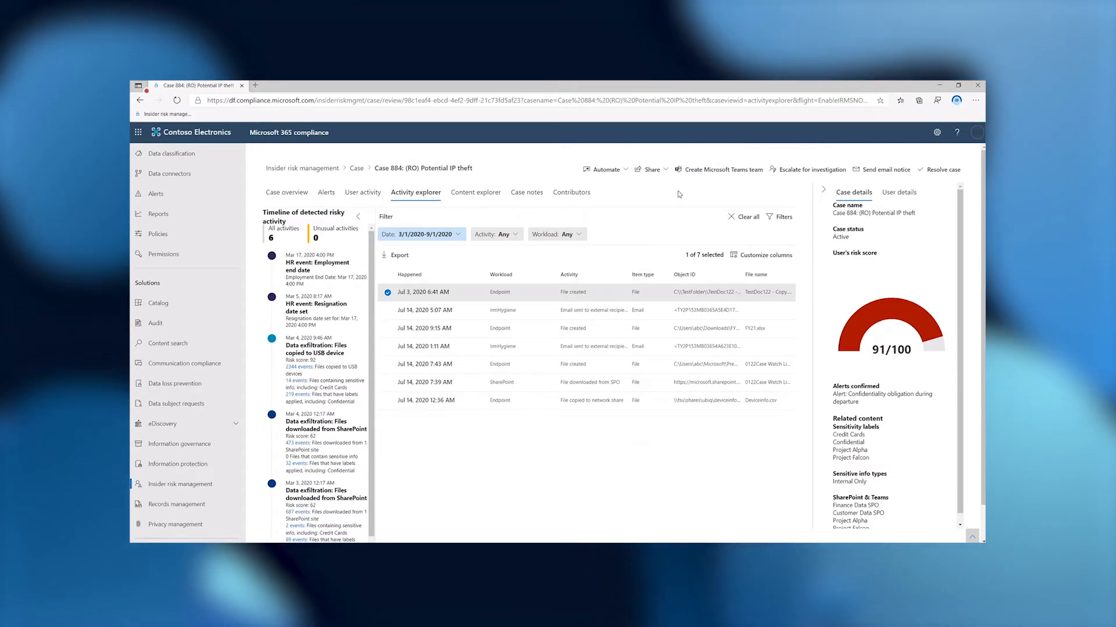
Show case 884's two posted notes, including the HR escalate-to-legal recommendation
{"action": "left_click", "coordinate": [526, 192]}
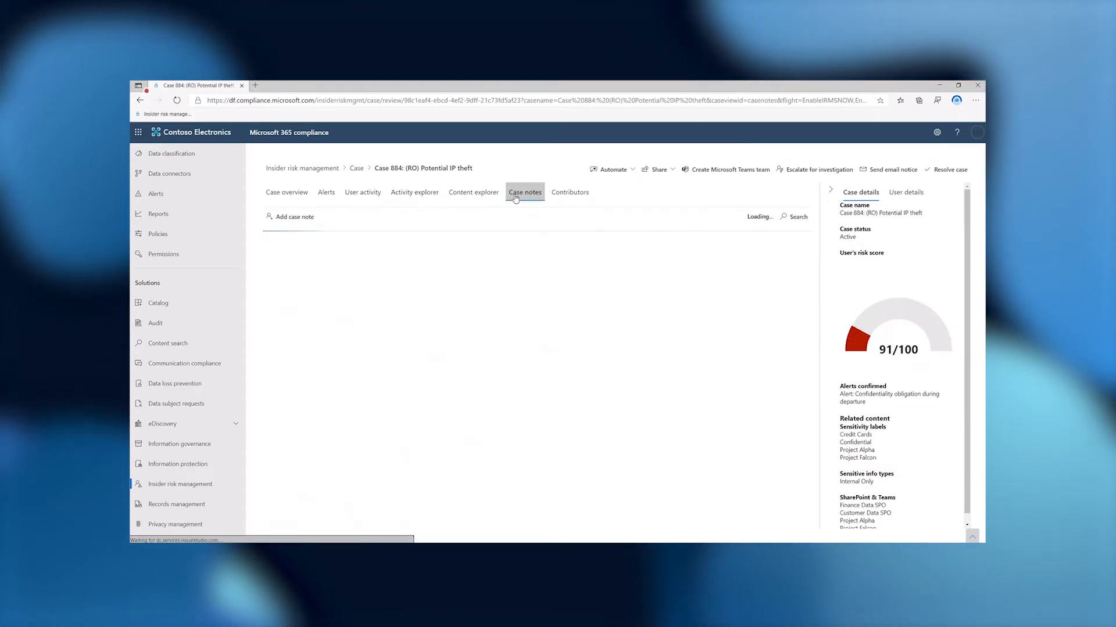
{"action": "left_click", "coordinate": [524, 193]}
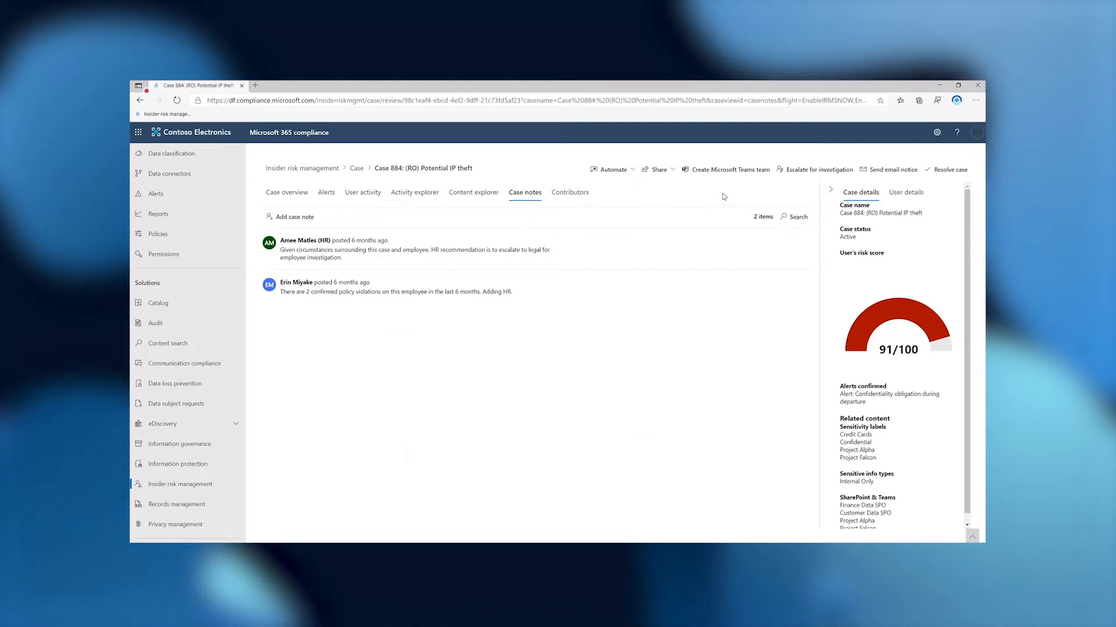
{"action": "mouse_move", "coordinate": [730, 169]}
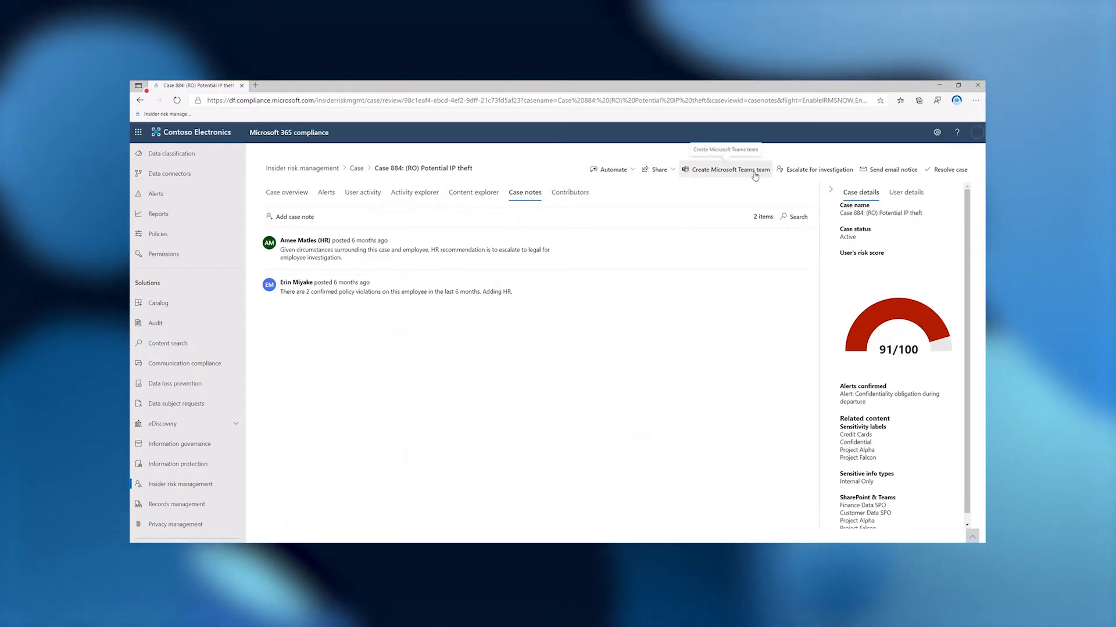
{"action": "left_click", "coordinate": [727, 169]}
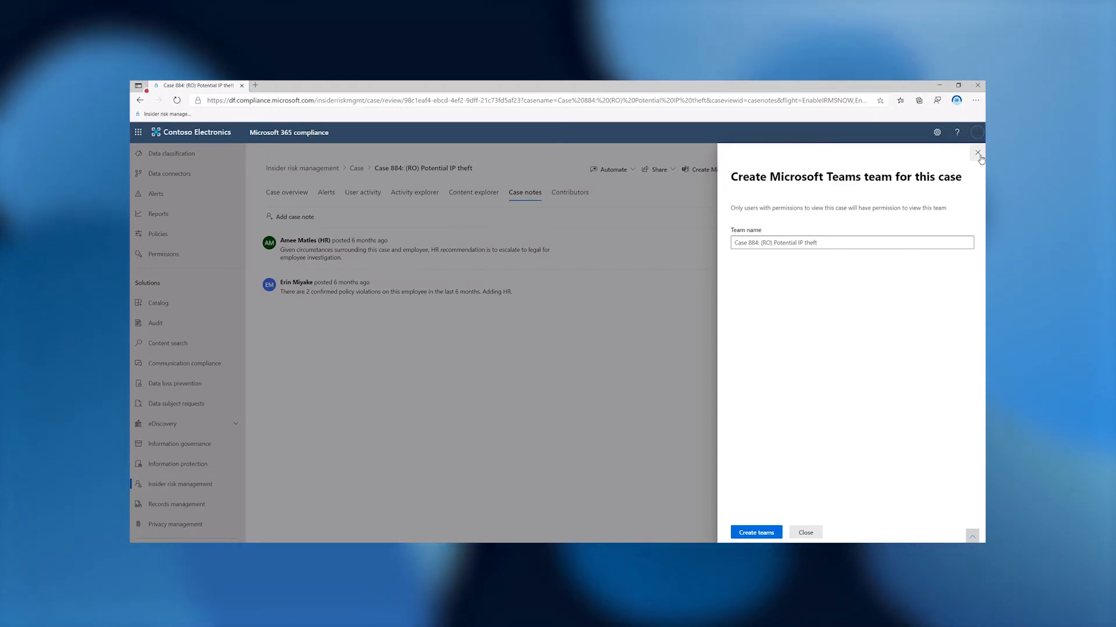
{"action": "left_click", "coordinate": [978, 153]}
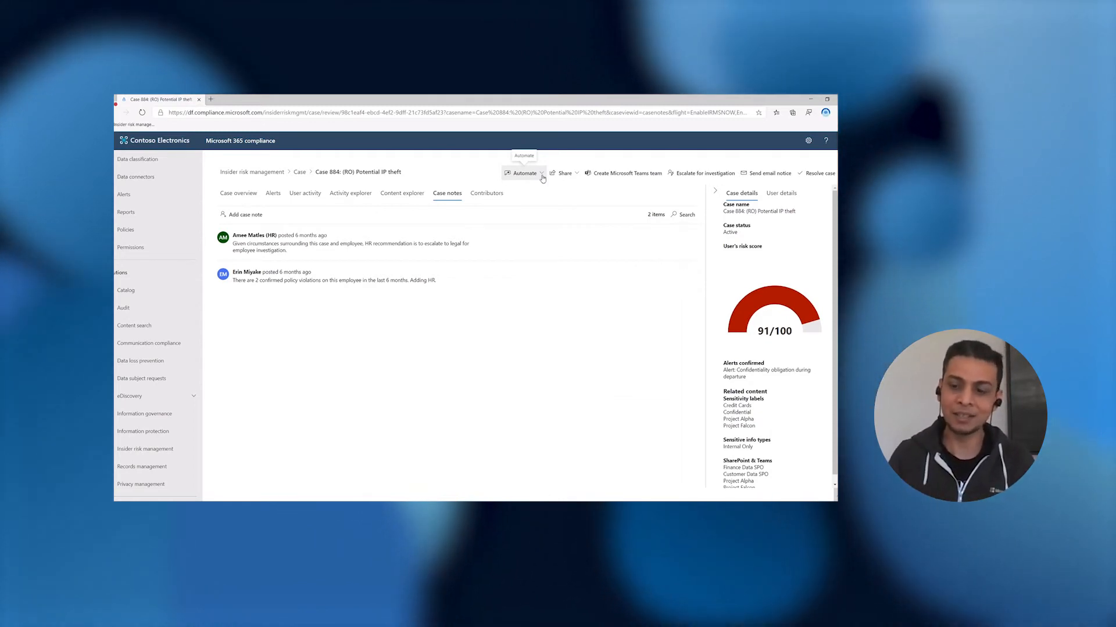
View case 884's Automate flows, then list the ServiceNow, email and copy-link share options
{"action": "left_click", "coordinate": [524, 172]}
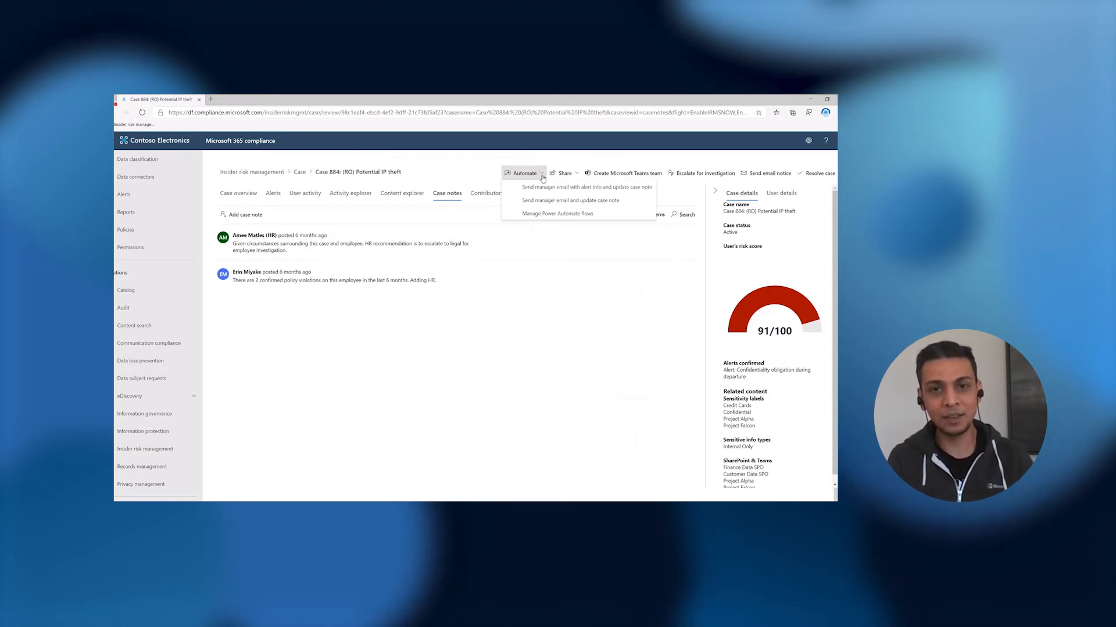
{"action": "left_click", "coordinate": [563, 172]}
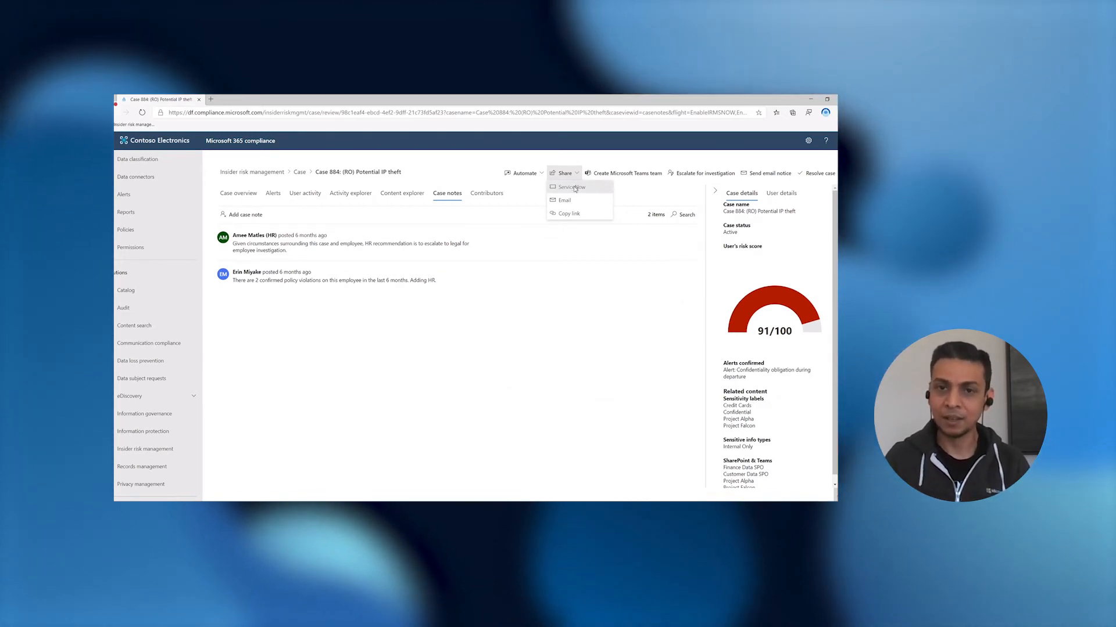
Preview and cancel the ServiceNow share form, then open the Escalate for investigation form
{"action": "left_click", "coordinate": [570, 187]}
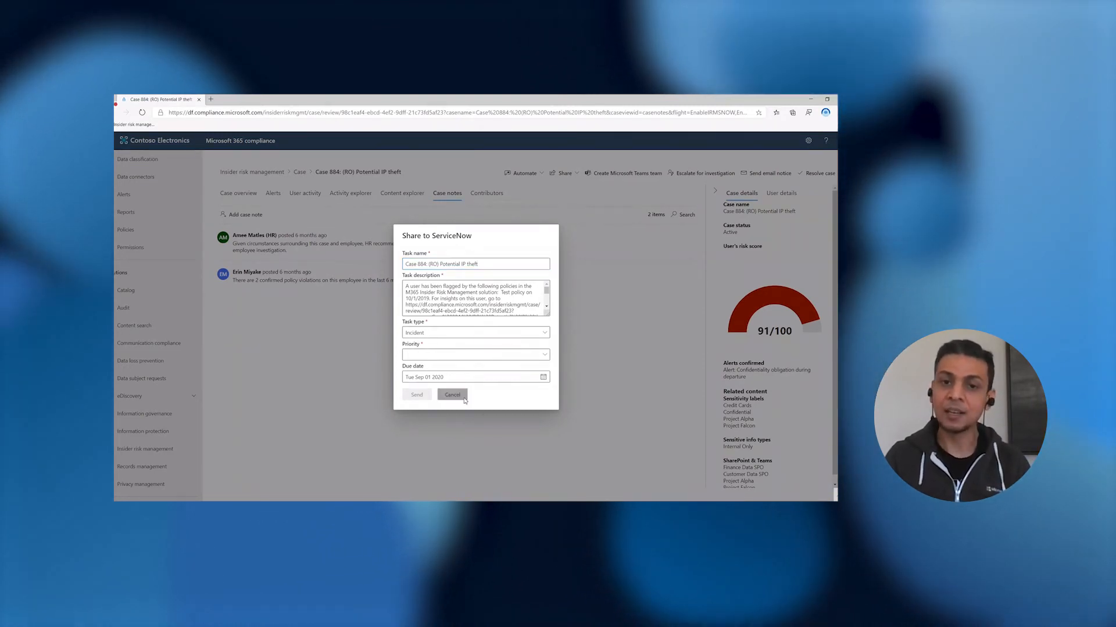
{"action": "left_click", "coordinate": [452, 395]}
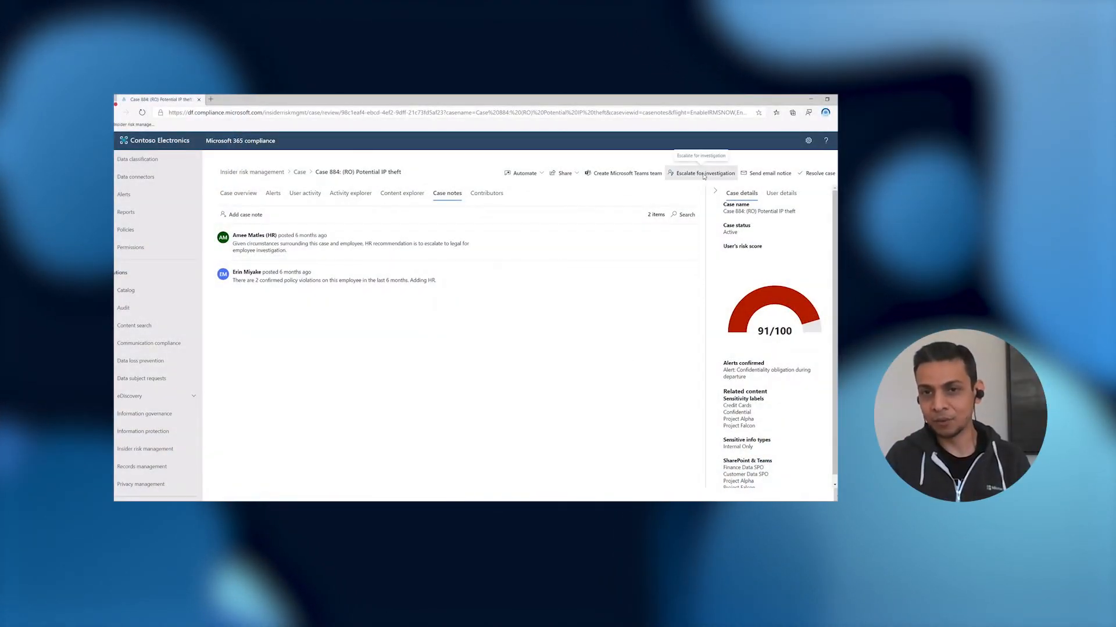
{"action": "left_click", "coordinate": [705, 174]}
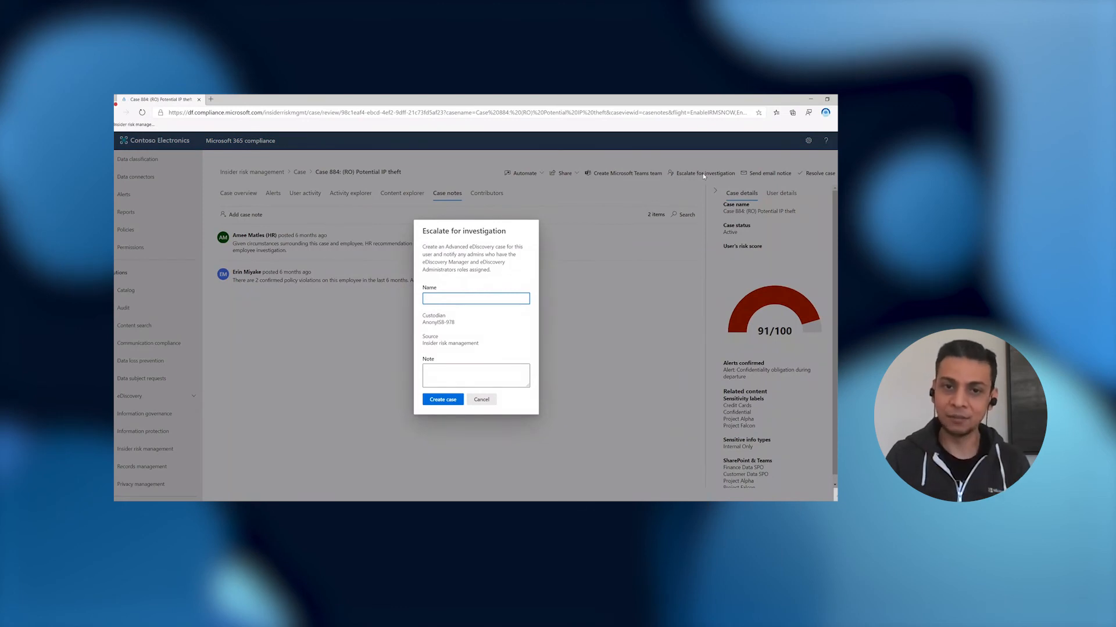